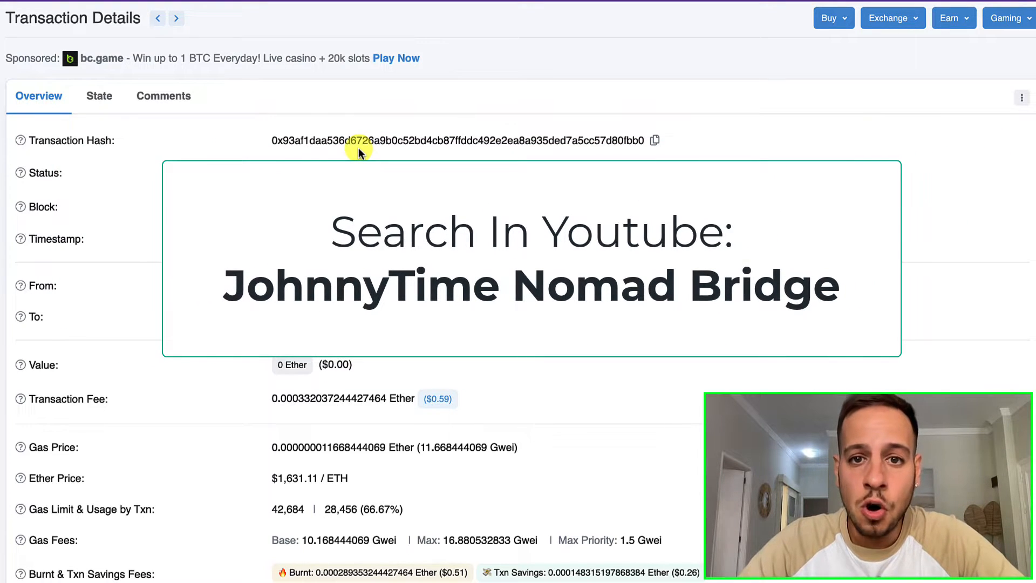
Reach the Input Data section and list the 'View Input As' decoding formats
scroll("down", 3)
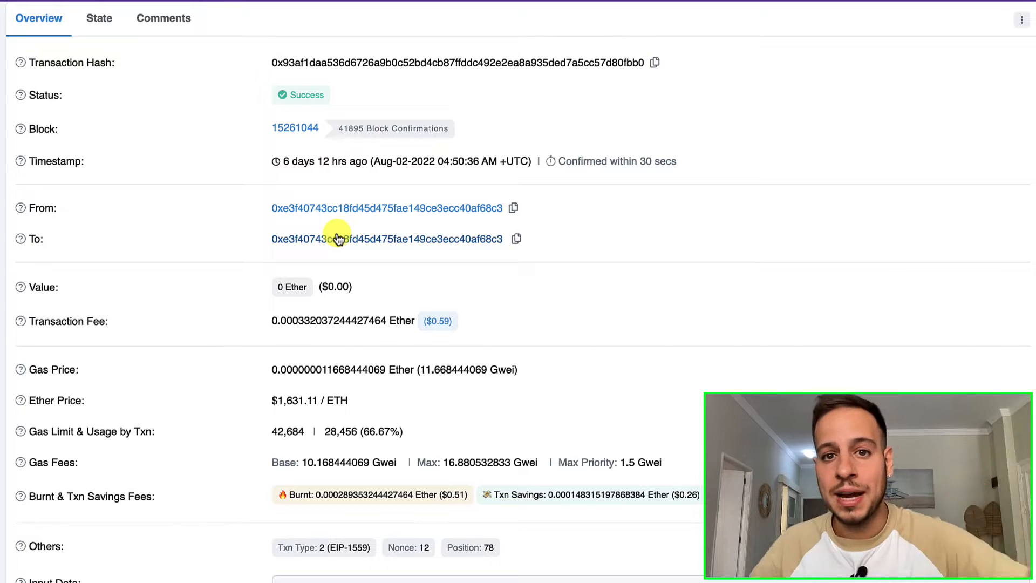
scroll("down", 3)
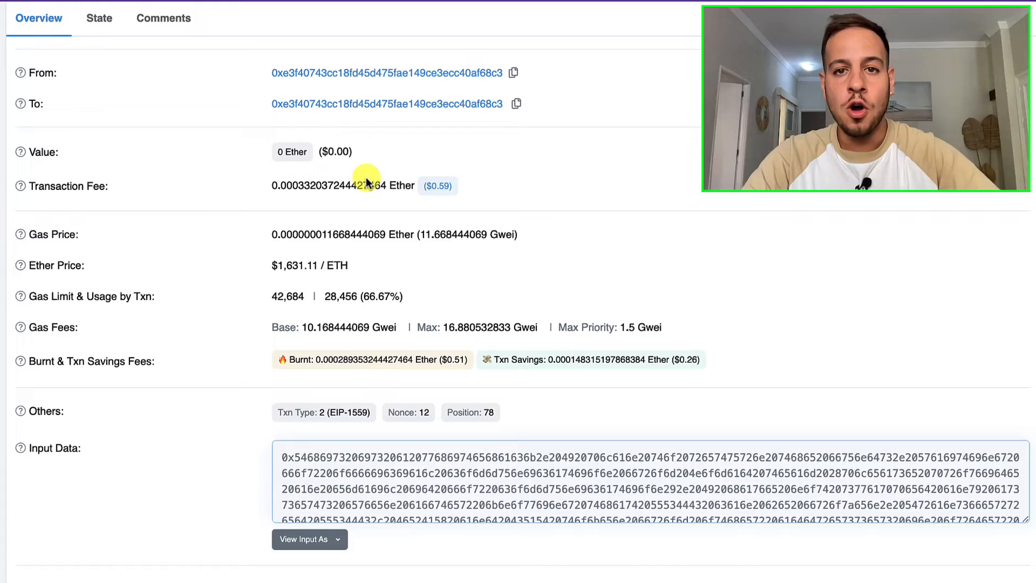
left_click(461, 411)
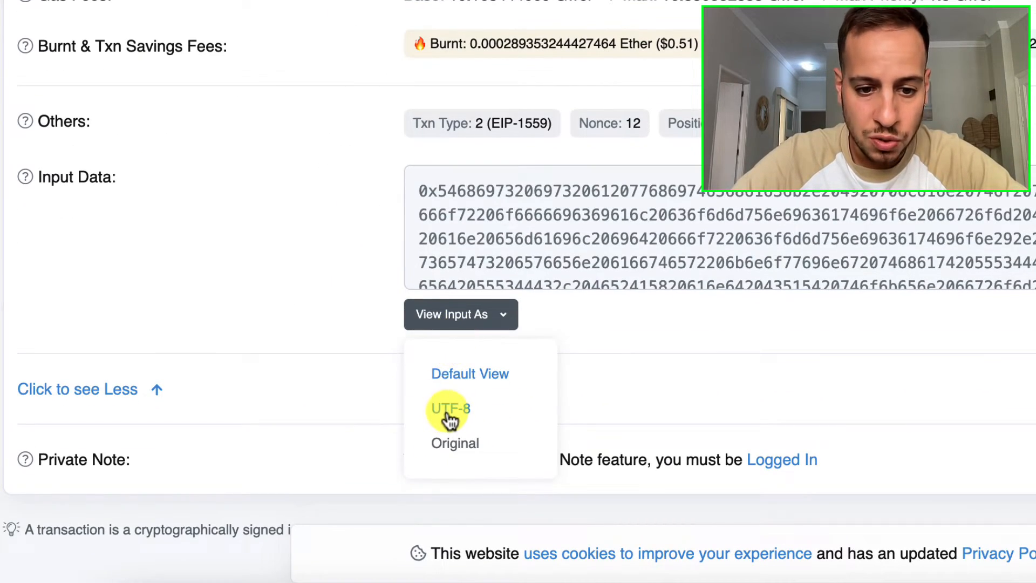
Decode the input data as UTF-8 so it reads as the whitehack return-funds message
left_click(451, 408)
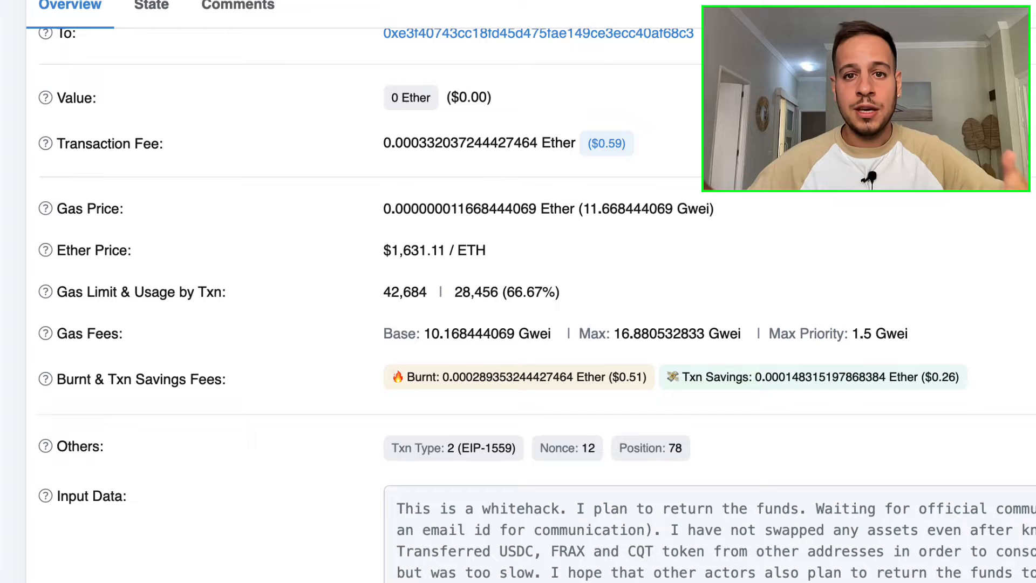
mouse_move(484, 448)
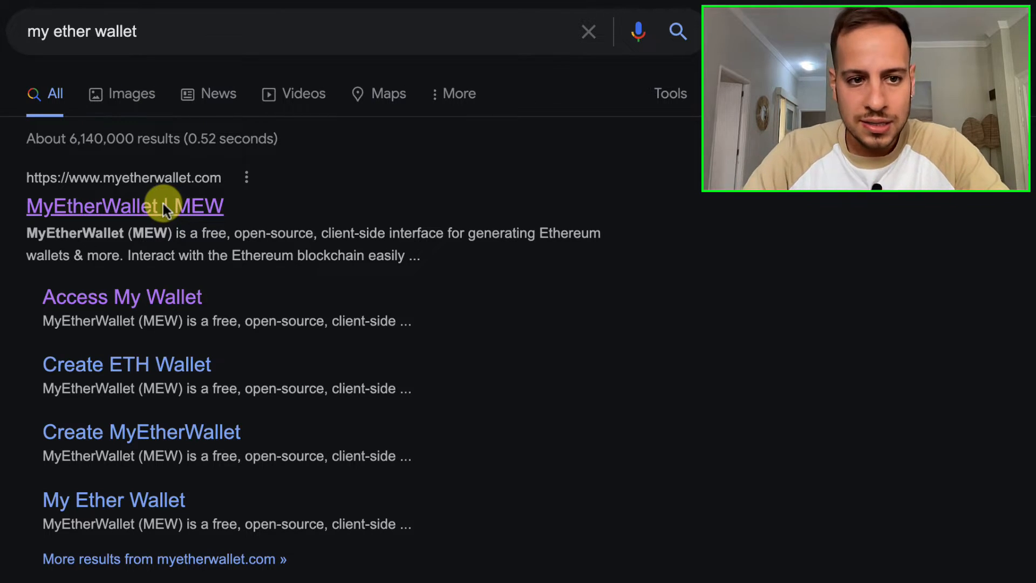
Go to the MyEtherWallet website from the 'my ether wallet' search results
left_click(125, 205)
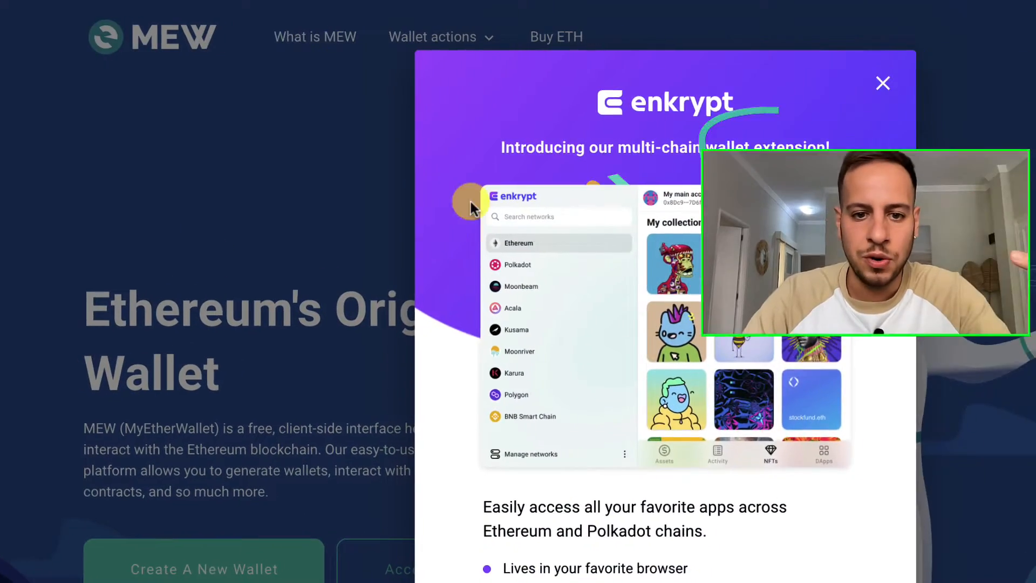
Dismiss the Enkrypt promotion and bring up the Access My Wallet methods
left_click(882, 83)
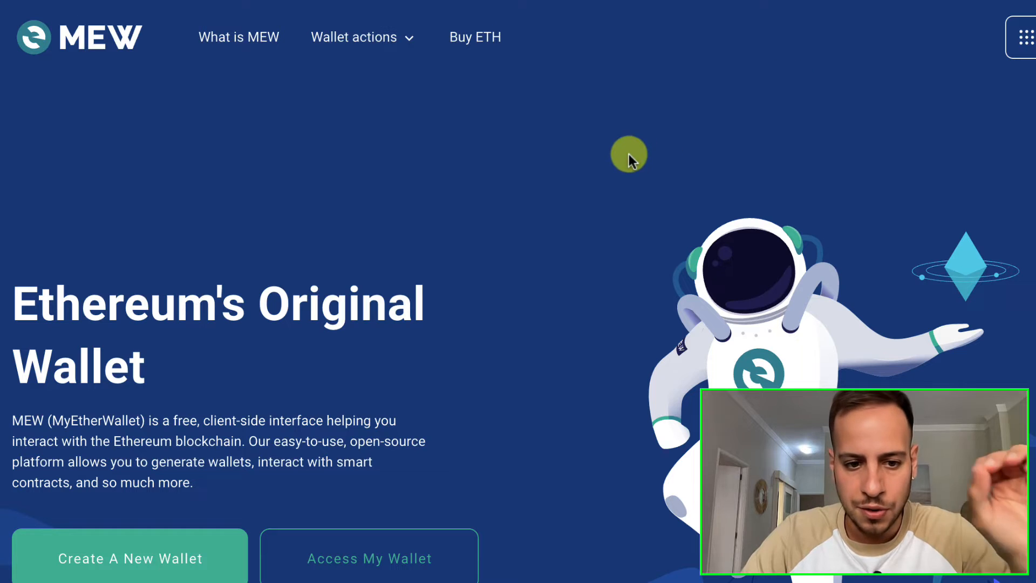
mouse_move(198, 262)
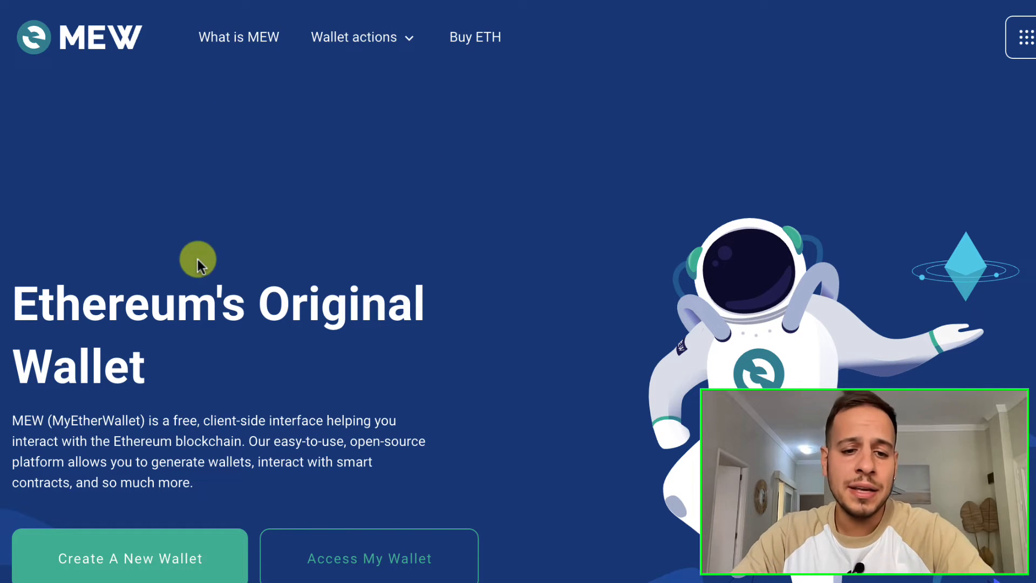
left_click(369, 558)
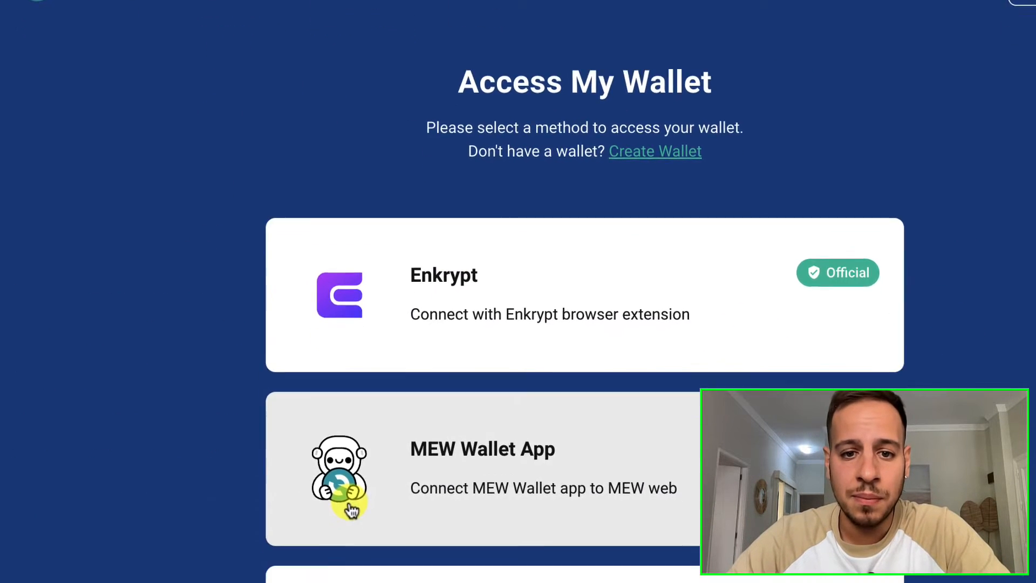
scroll("down", 3)
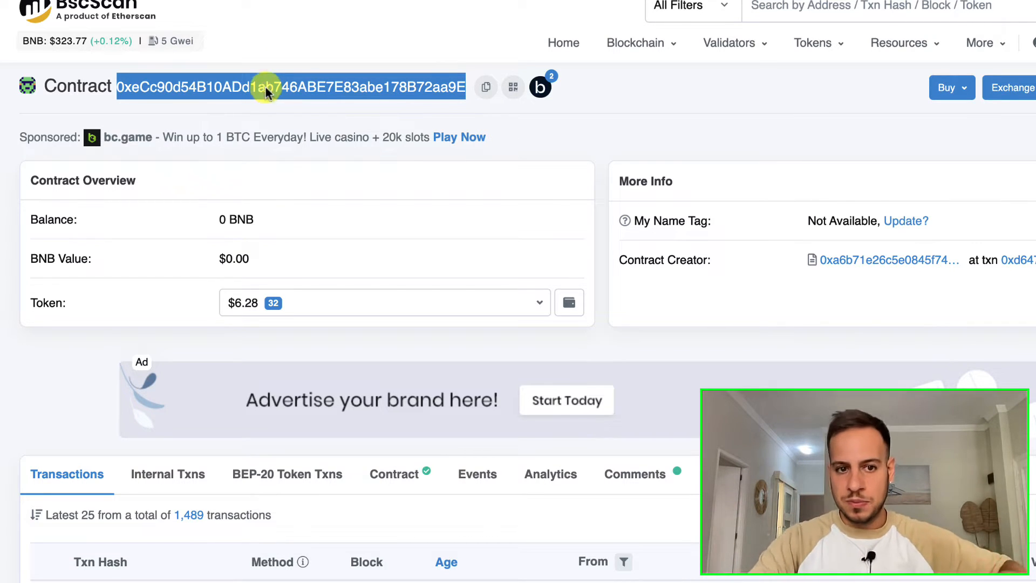
mouse_move(290, 311)
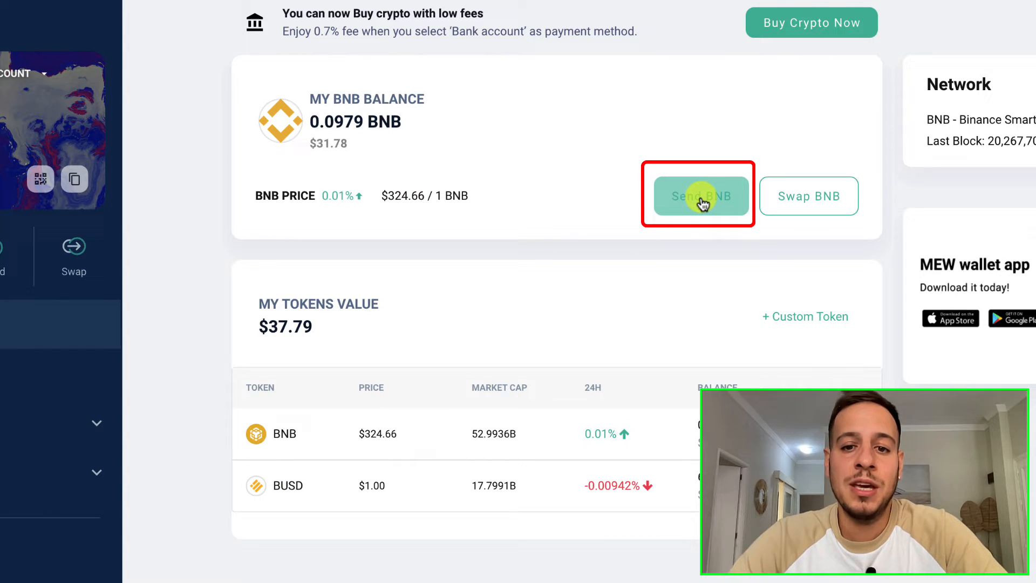
left_click(700, 195)
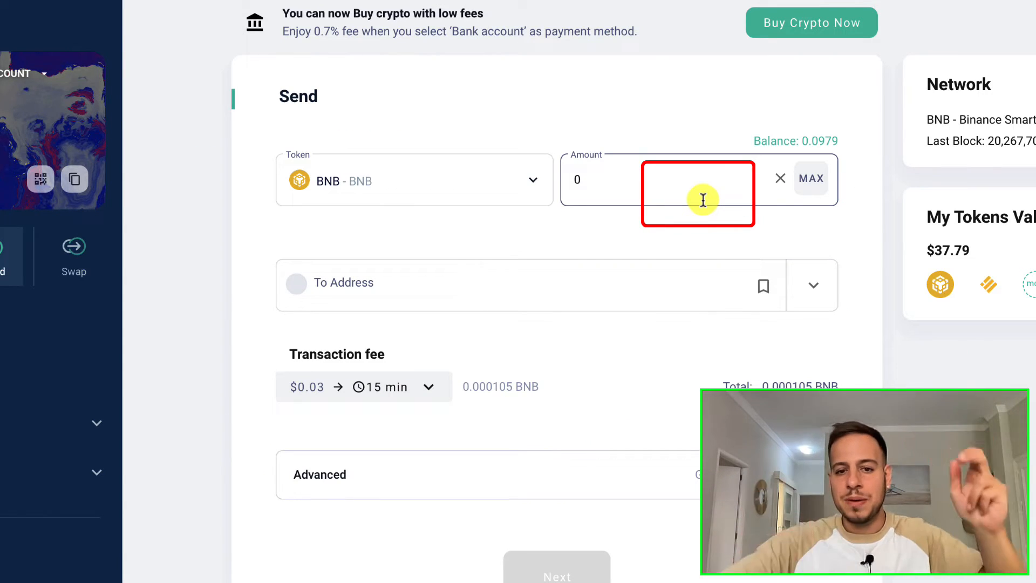
left_click(697, 179)
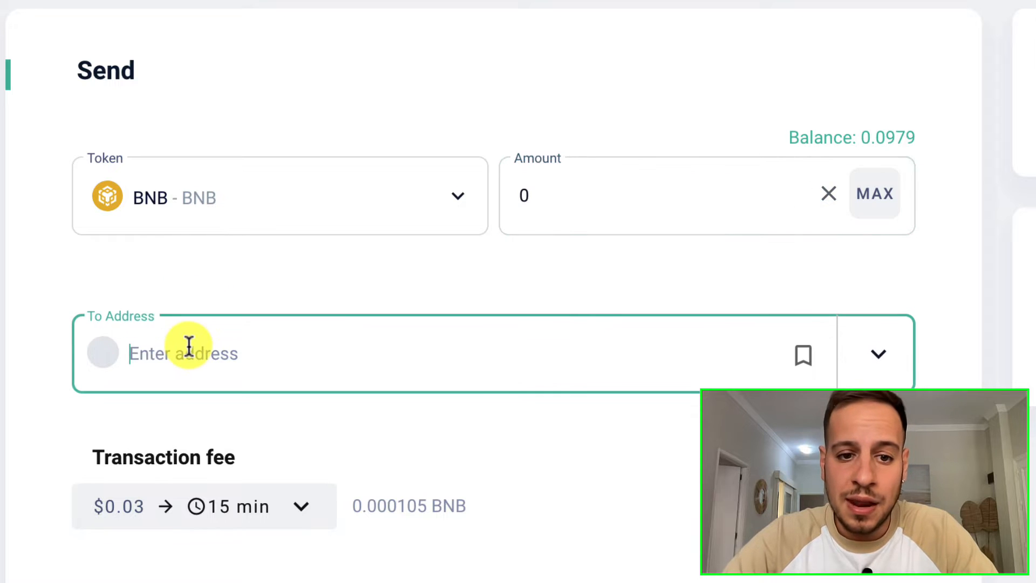
type("0xeCc90d54B10ADd1ab746ABE7E83abe178B72aa9E")
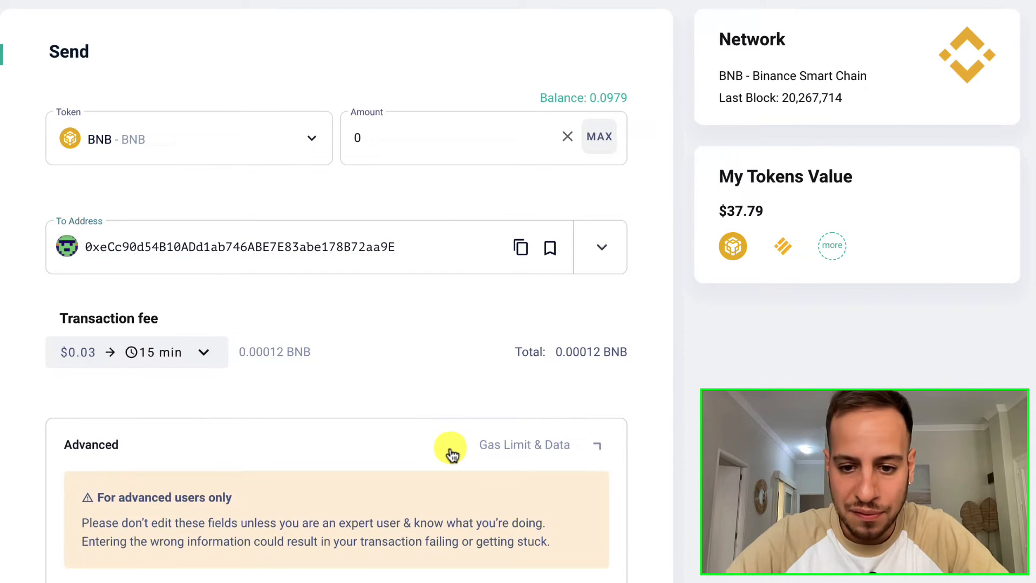
Expand Gas Limit & Data and enter sample hex 0xa in the Add Data field
left_click(524, 443)
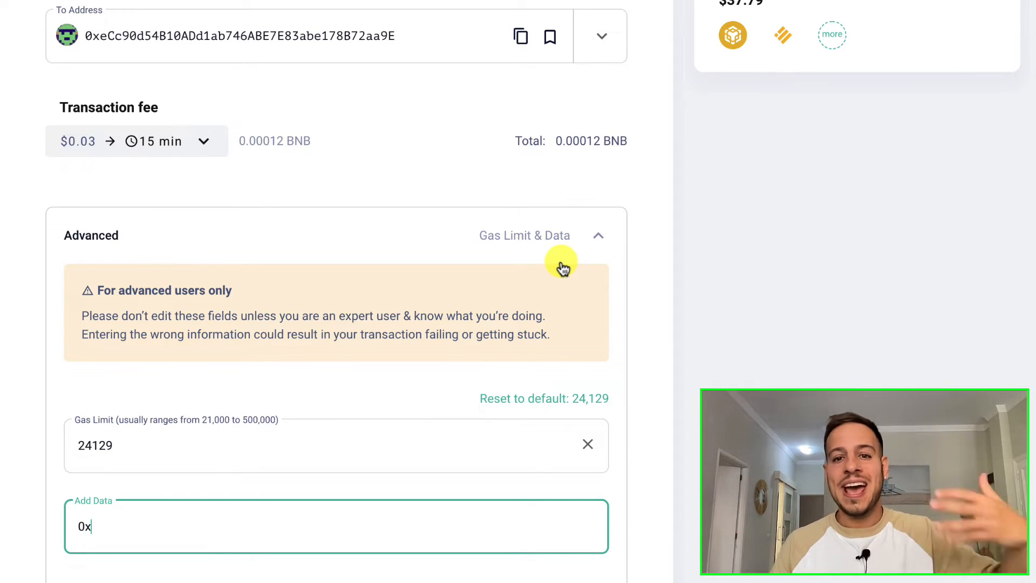
scroll("down", 3)
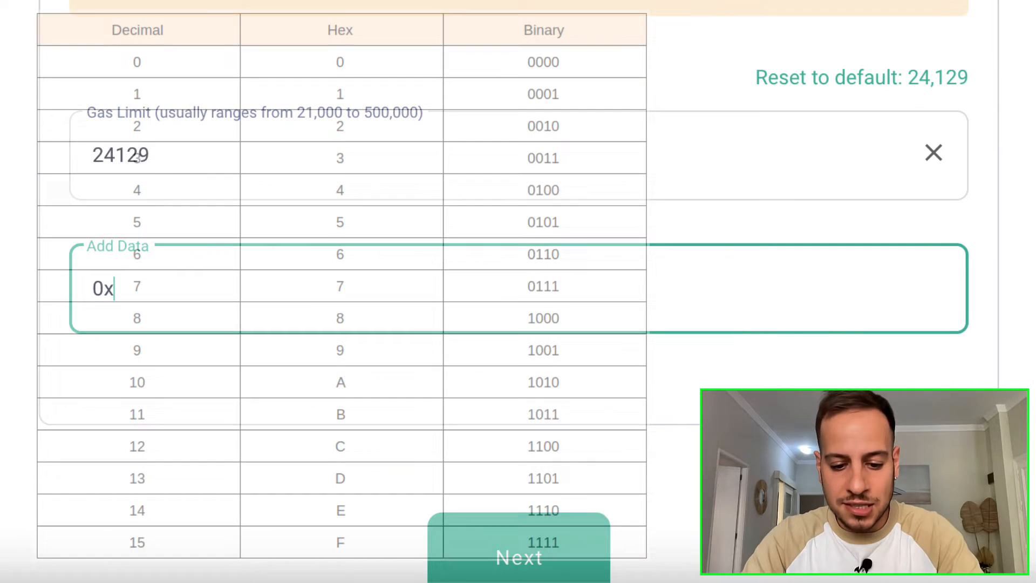
left_click(519, 557)
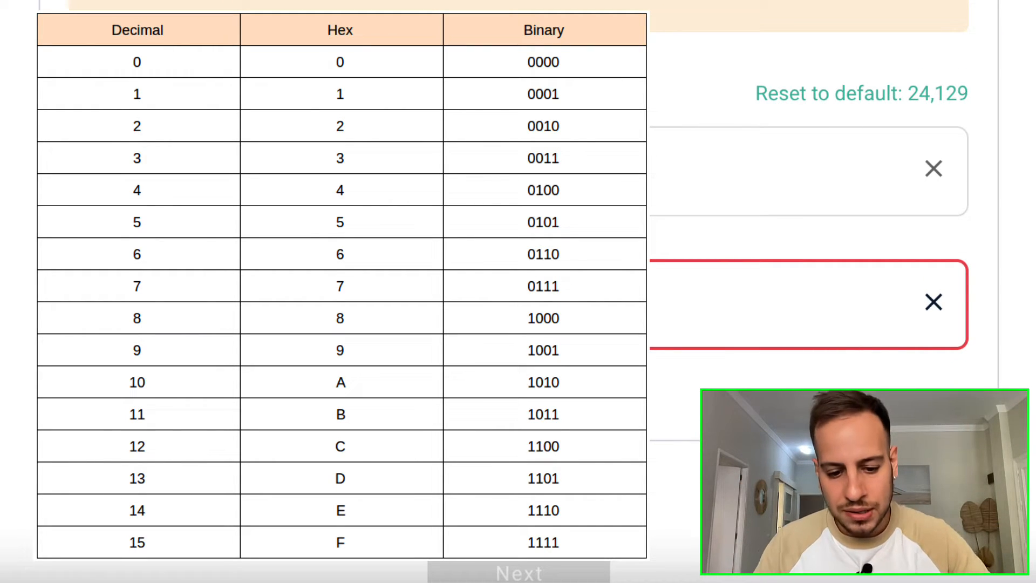
type("0xab124")
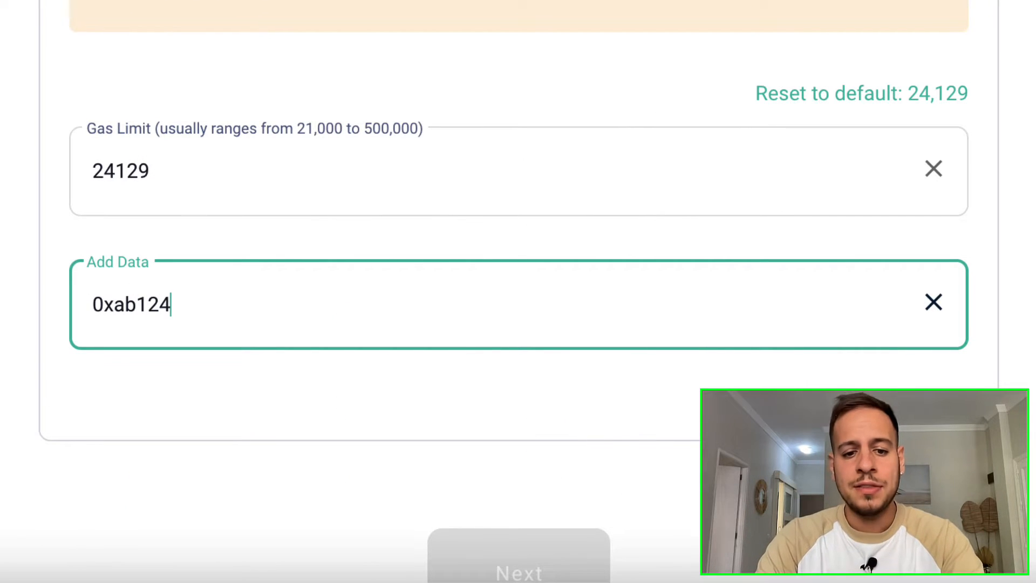
double_click(139, 304)
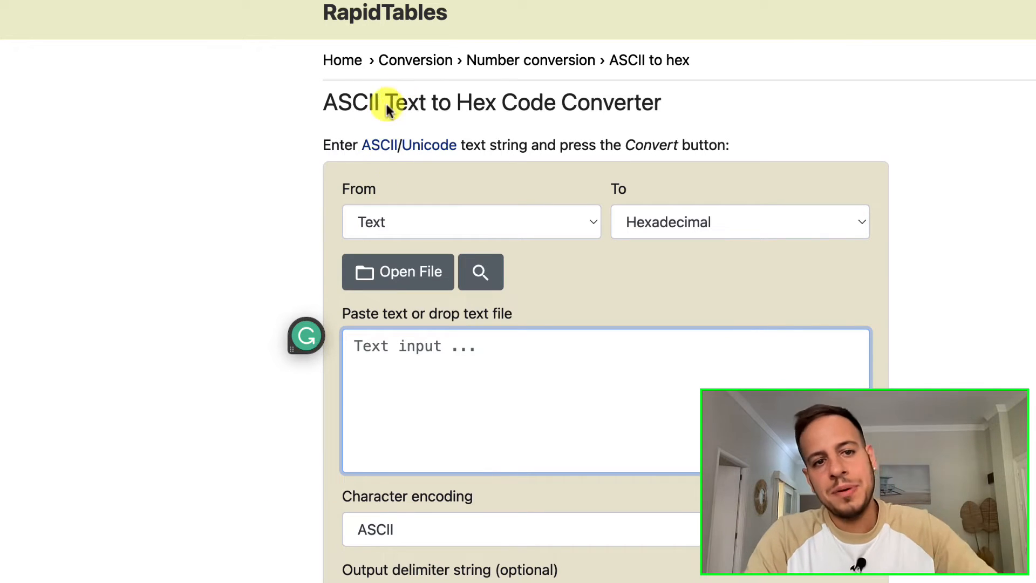
mouse_move(435, 228)
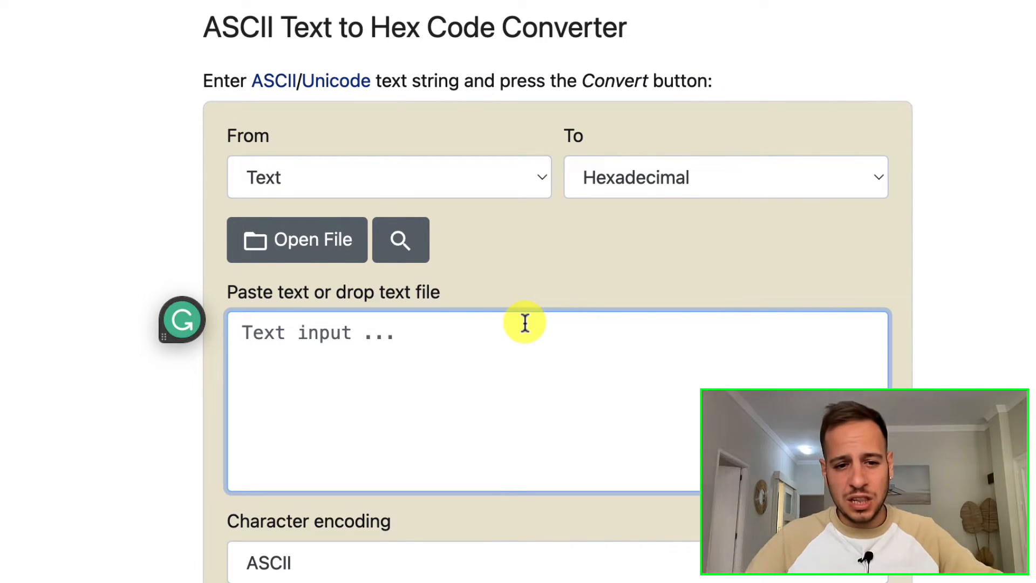
Write the message 'Hey PancakeSwap team we lo… up the good work,' in the converter
type("Hey Pacnak")
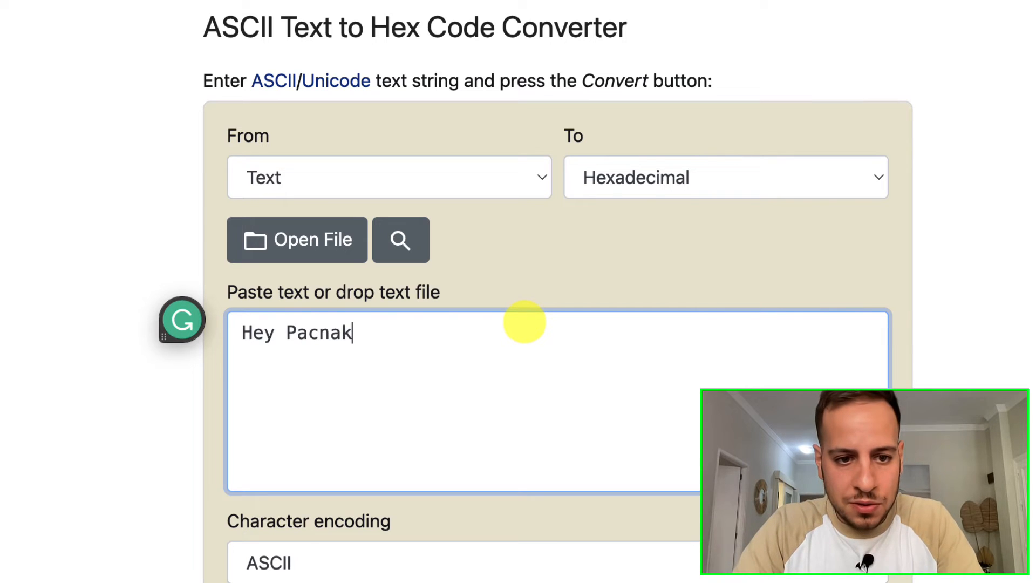
key("Backspace")
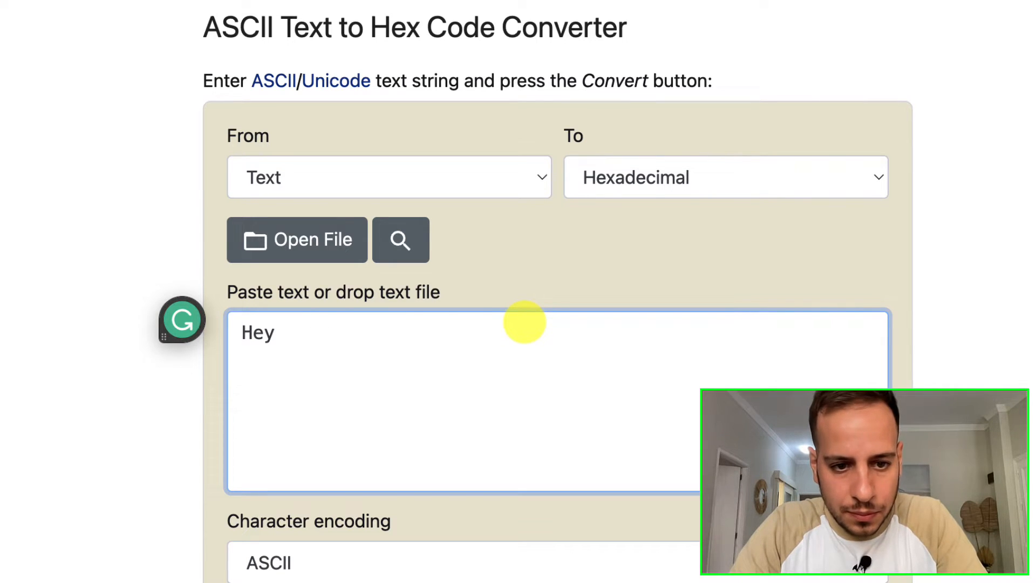
type("PancakeS")
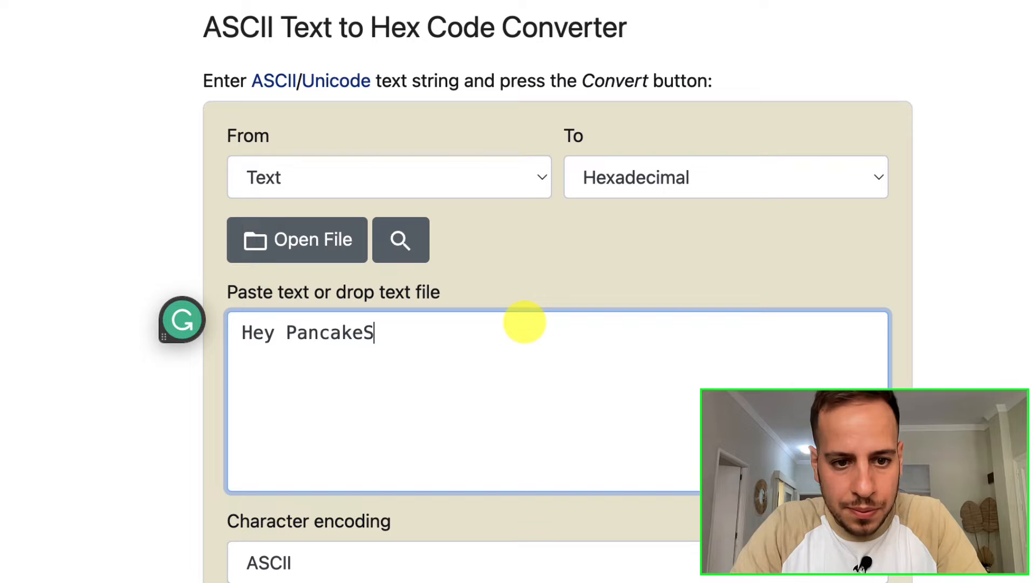
type("wap team we")
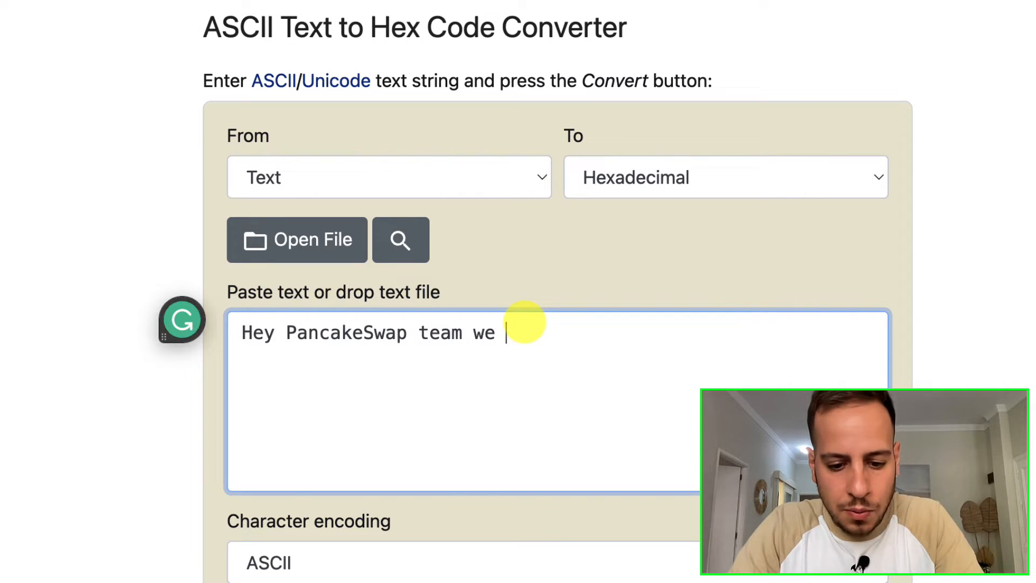
type("love you!")
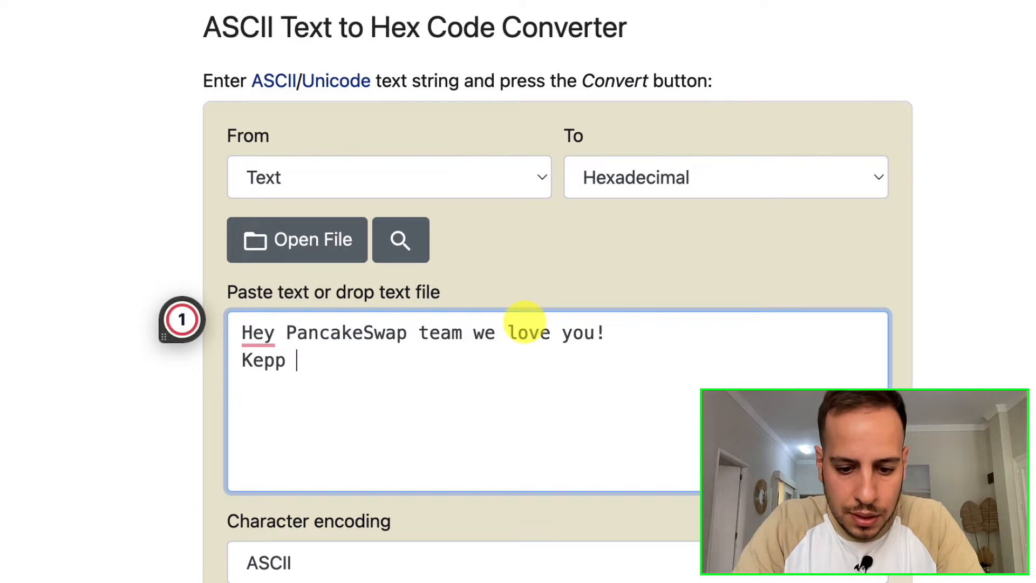
type("up the good work")
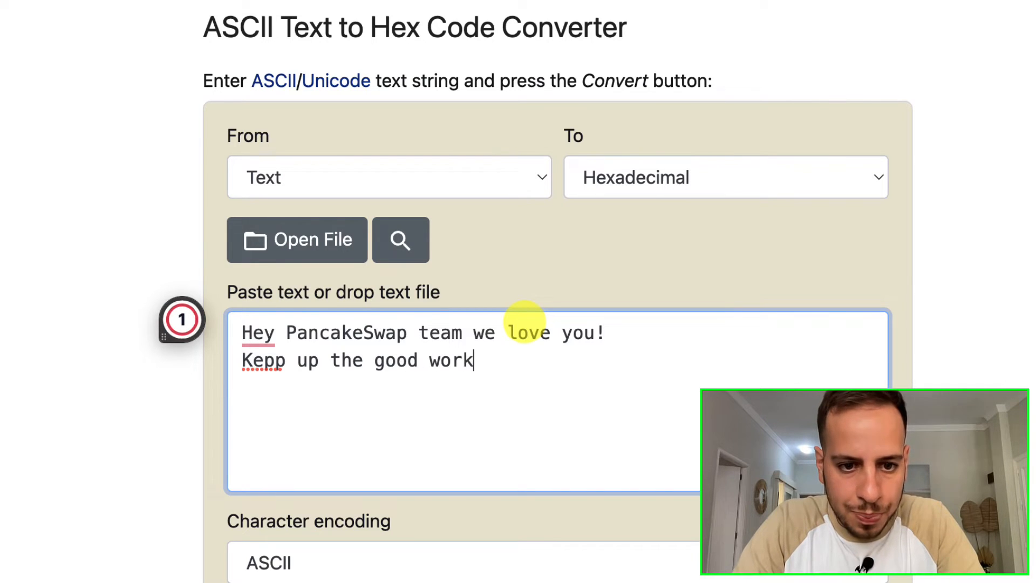
type(",")
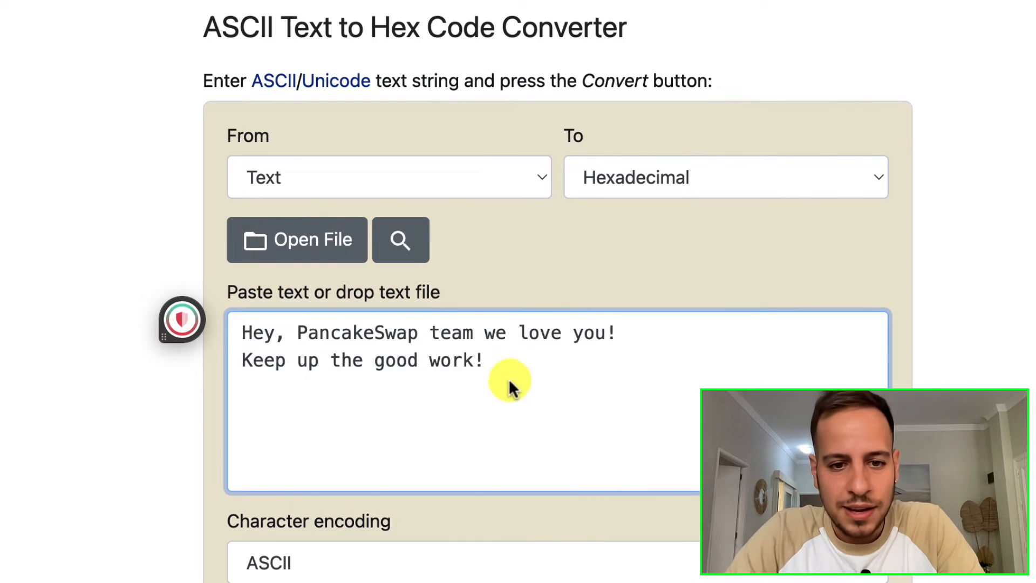
Convert the message to hex with UTF-8 encoding and no output delimiter
scroll("down", 3)
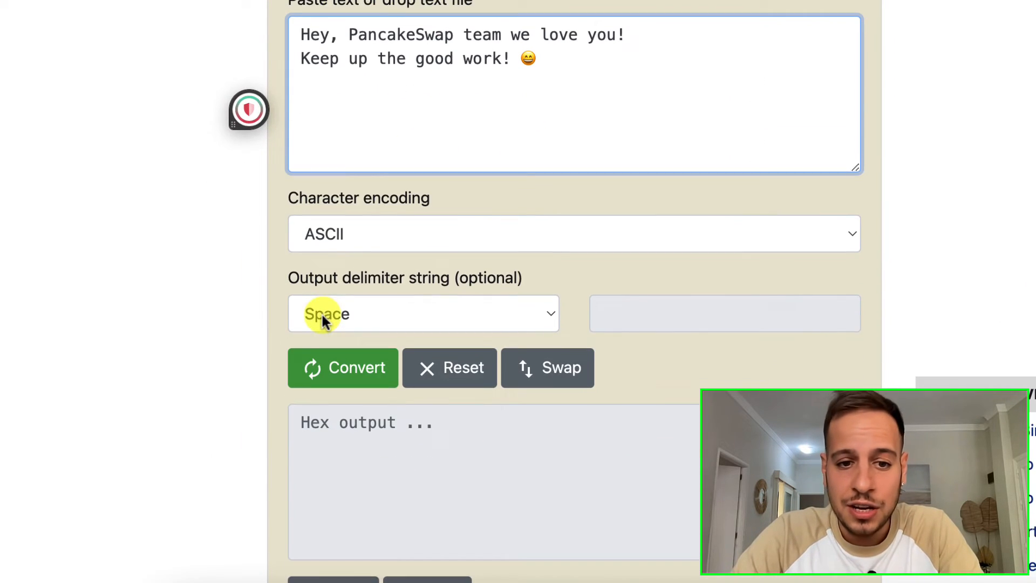
left_click(573, 233)
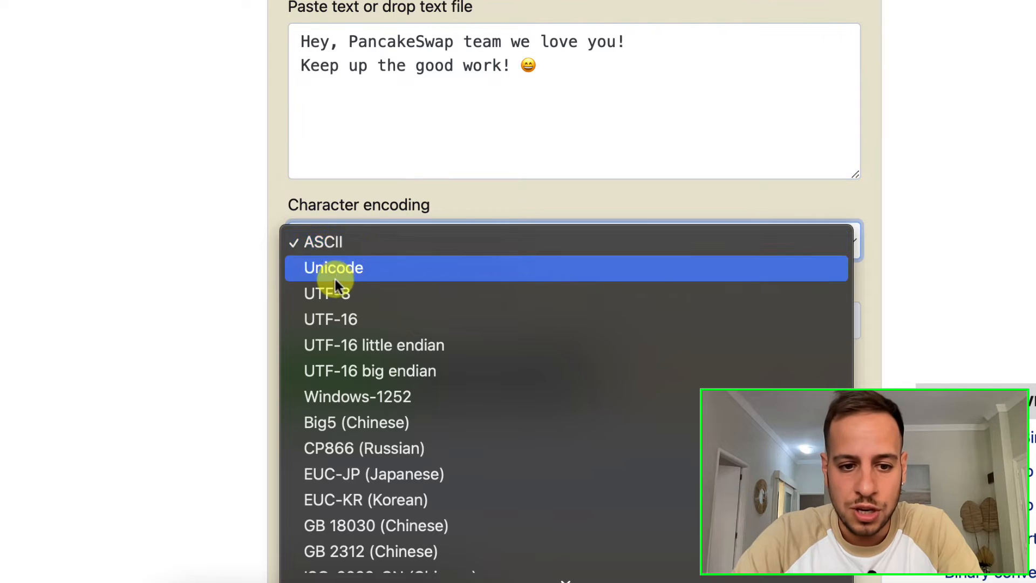
left_click(326, 294)
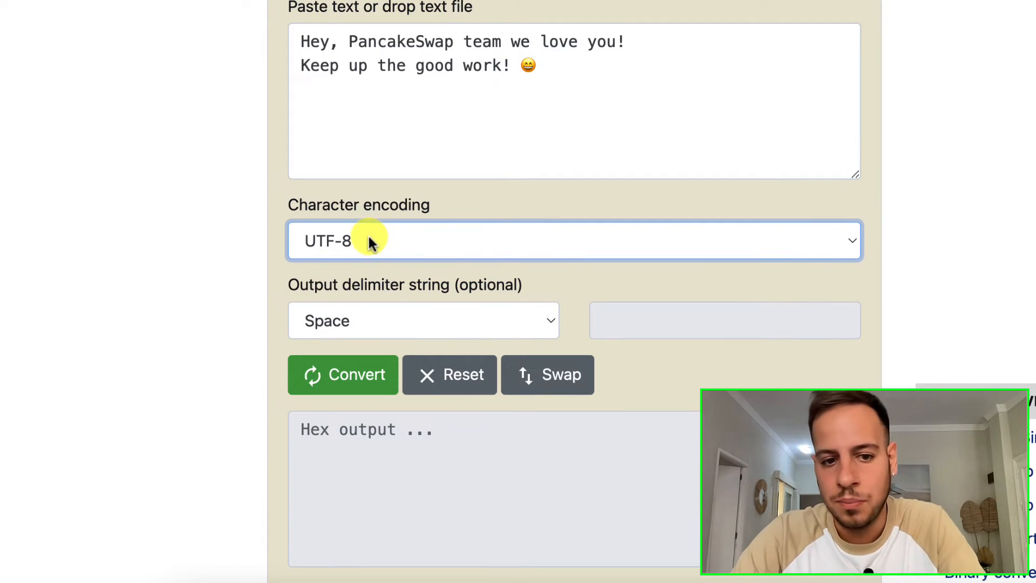
scroll("down", 3)
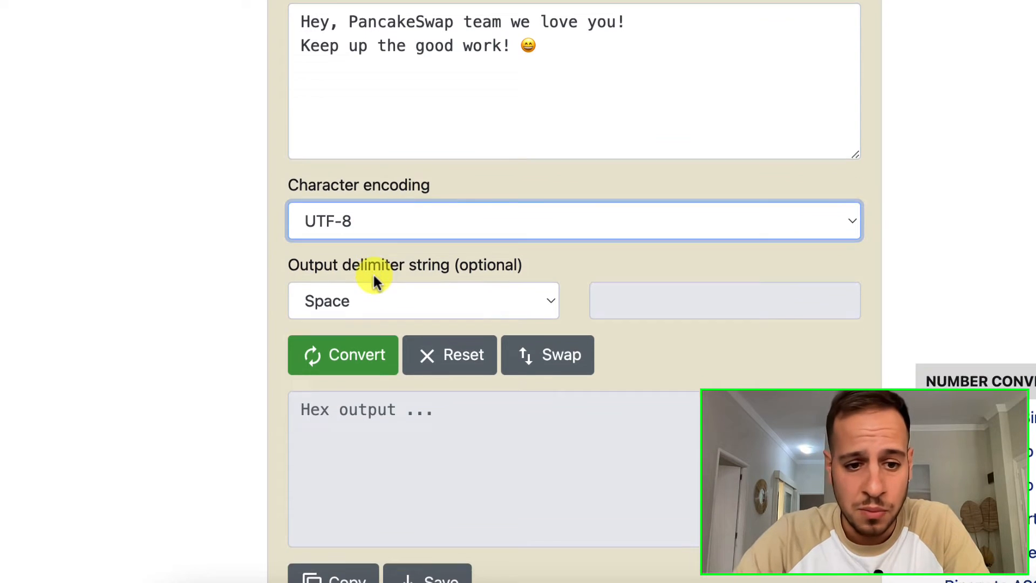
left_click(423, 301)
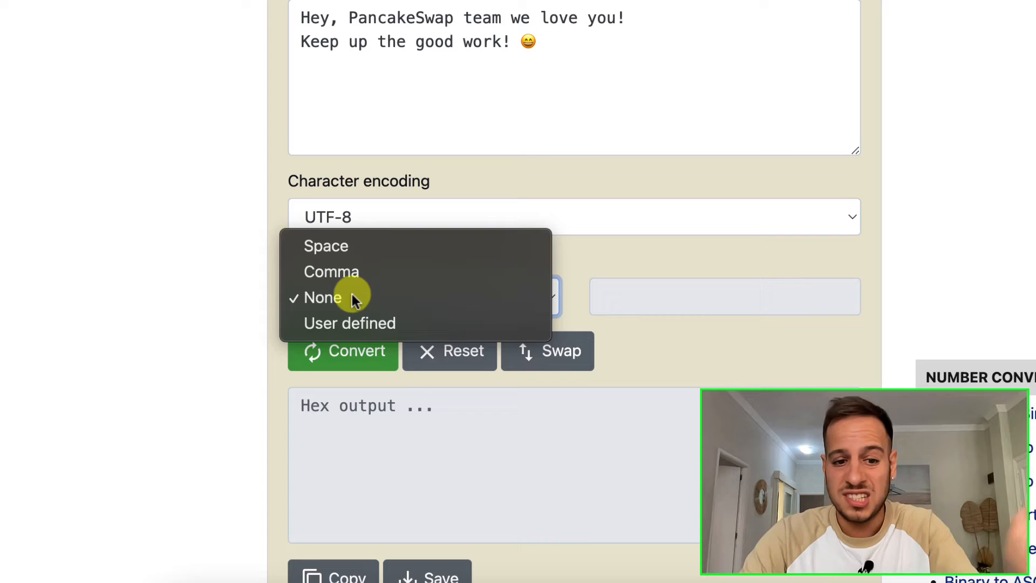
left_click(322, 298)
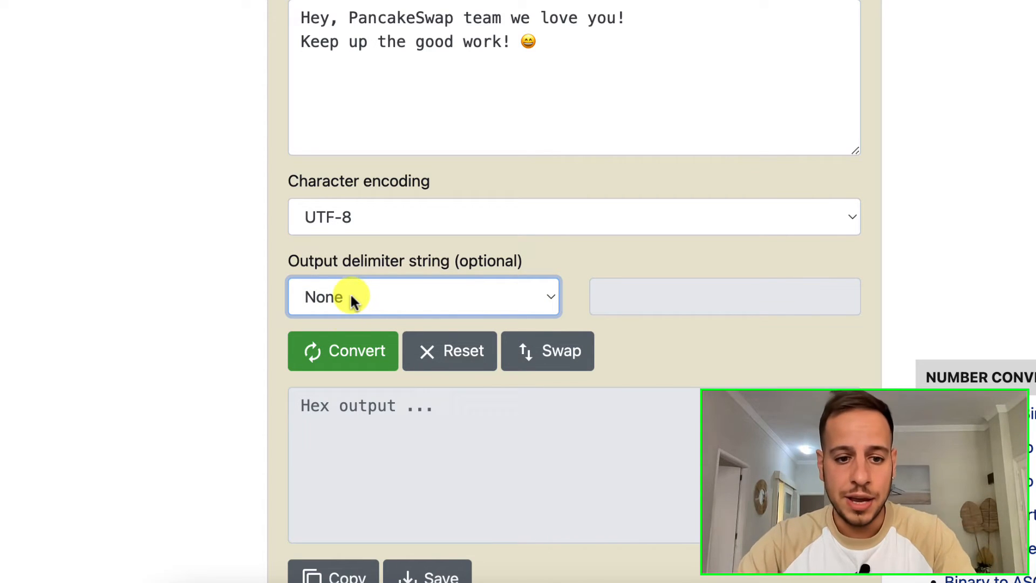
left_click(343, 350)
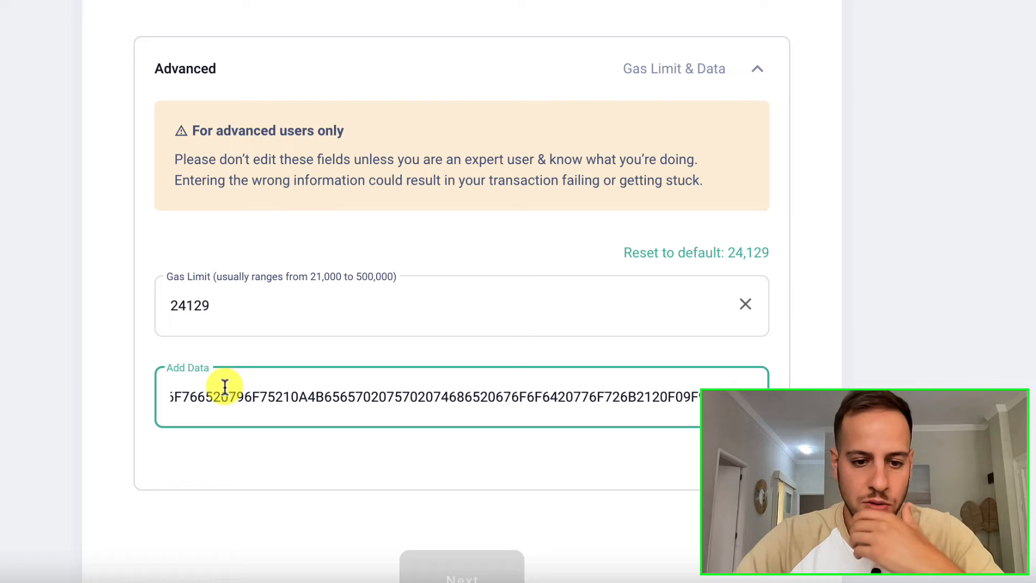
Review the send form and select the whole recipient address for replacement
scroll("down", 3)
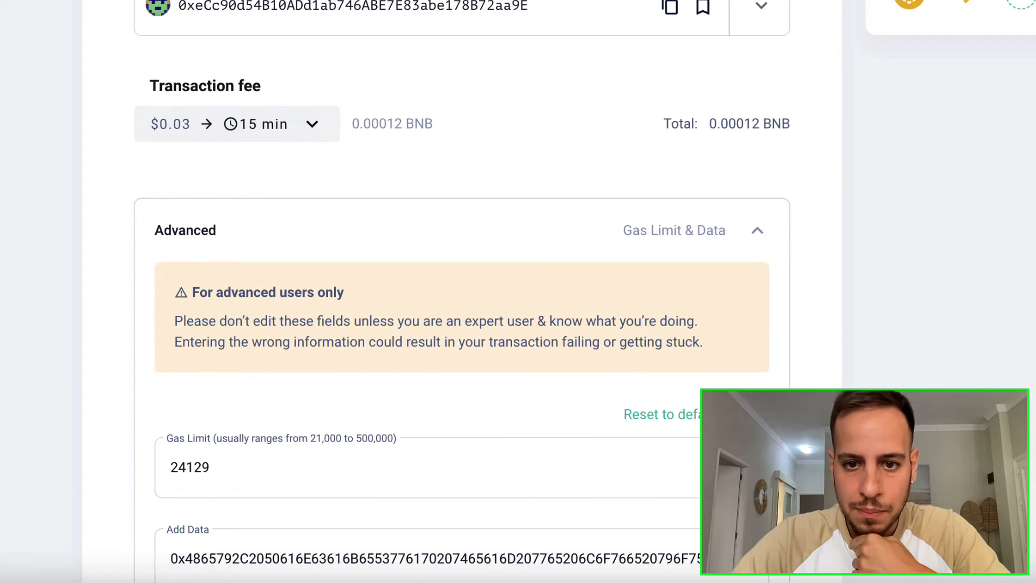
scroll("up", 3)
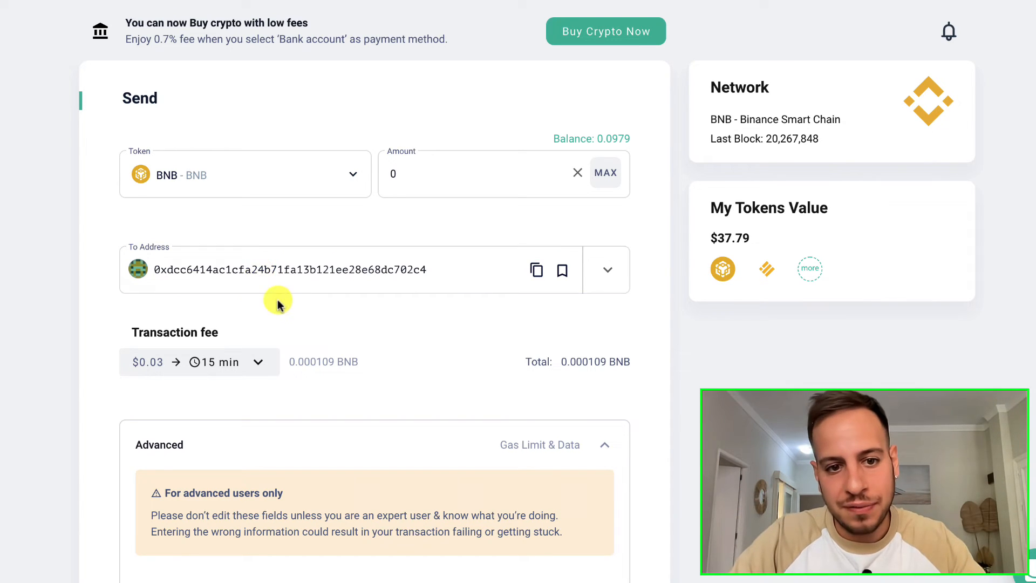
triple_click(290, 270)
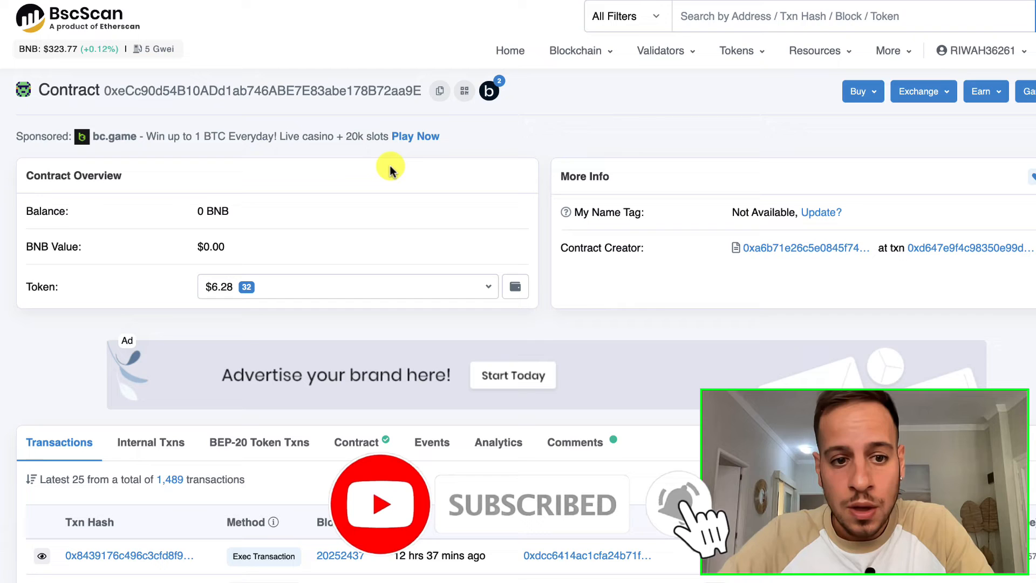
Review the address's transaction list on BscScan, then return to the wallet send form
scroll("down", 3)
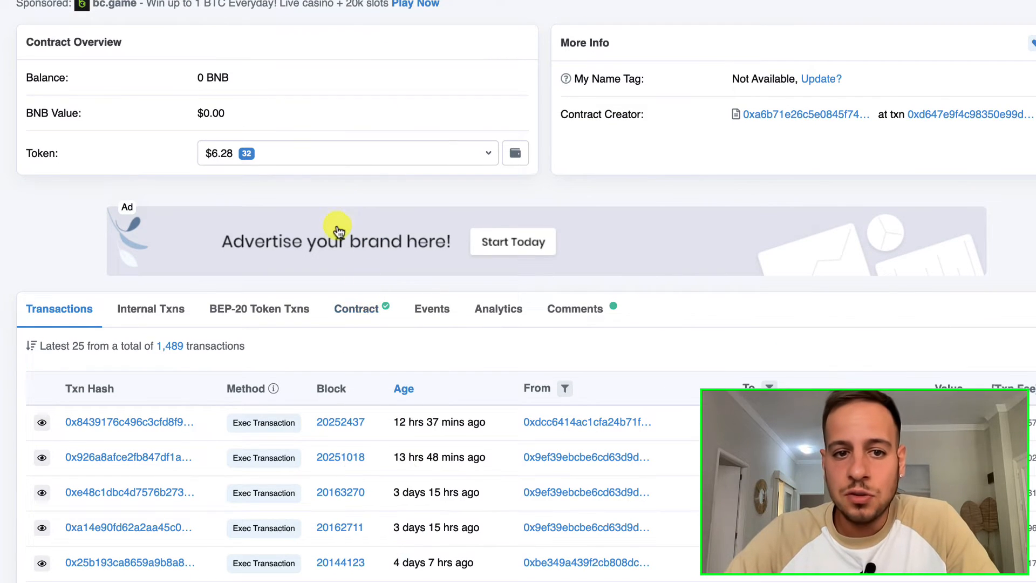
scroll("down", 3)
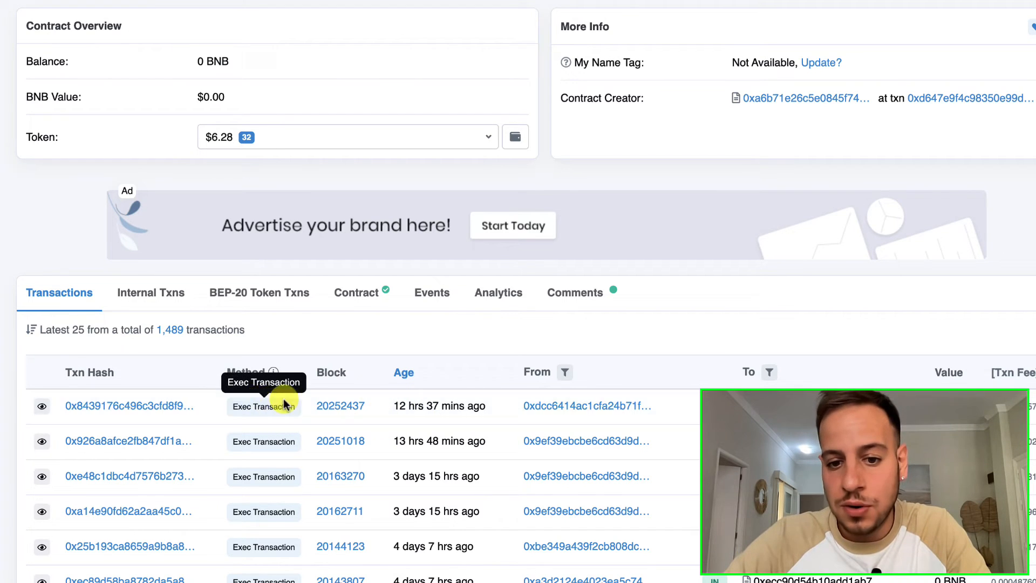
mouse_move(558, 406)
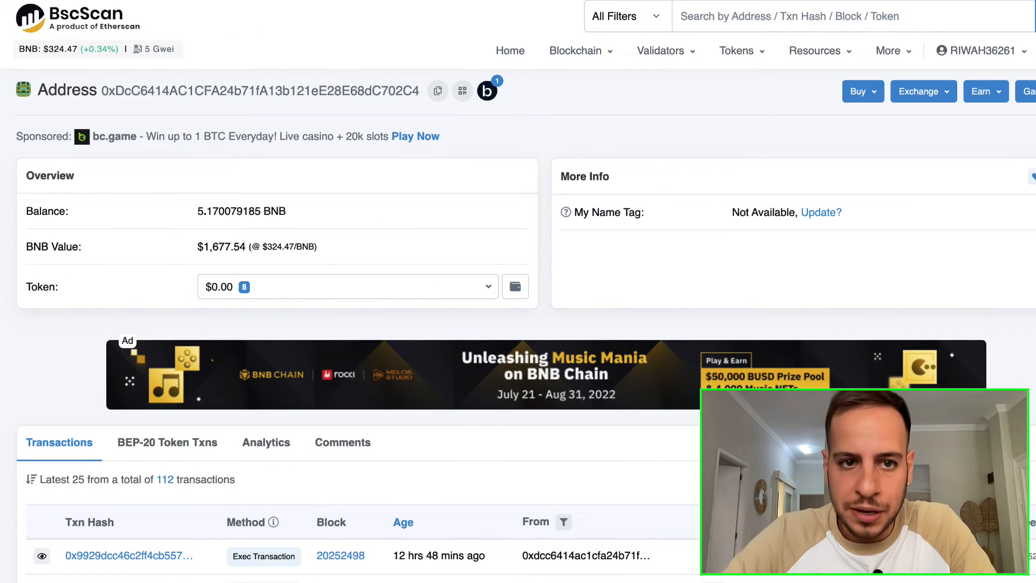
left_click(437, 91)
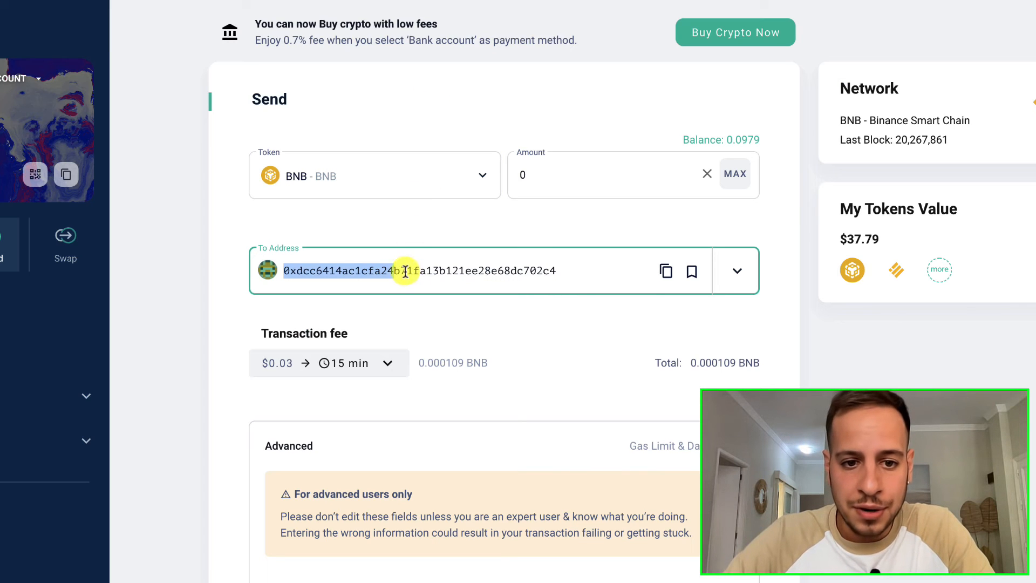
Re-convert the message with UTF-8 encoding for the updated recipient 0xDcC6414…702C4
scroll("down", 3)
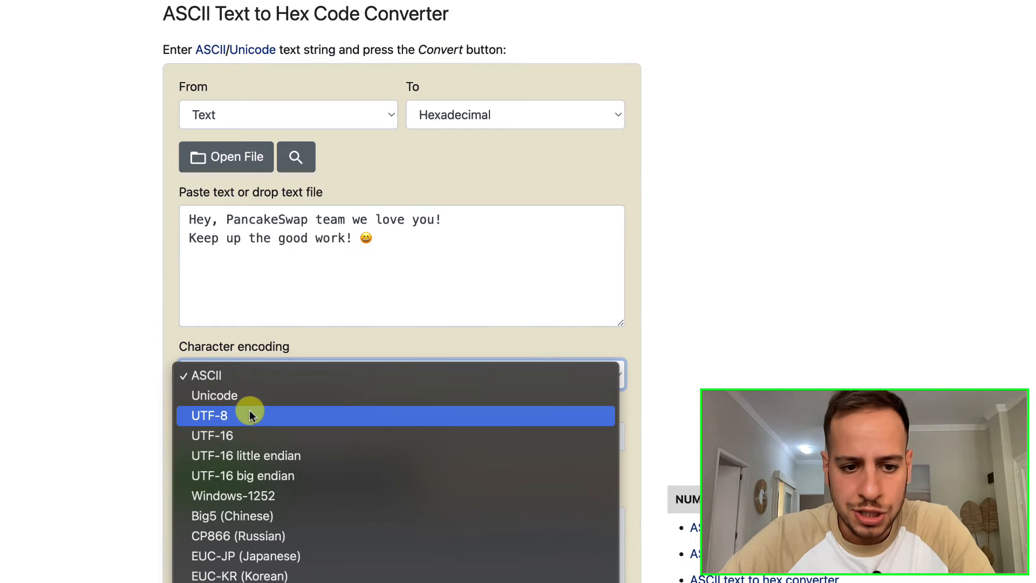
left_click(211, 415)
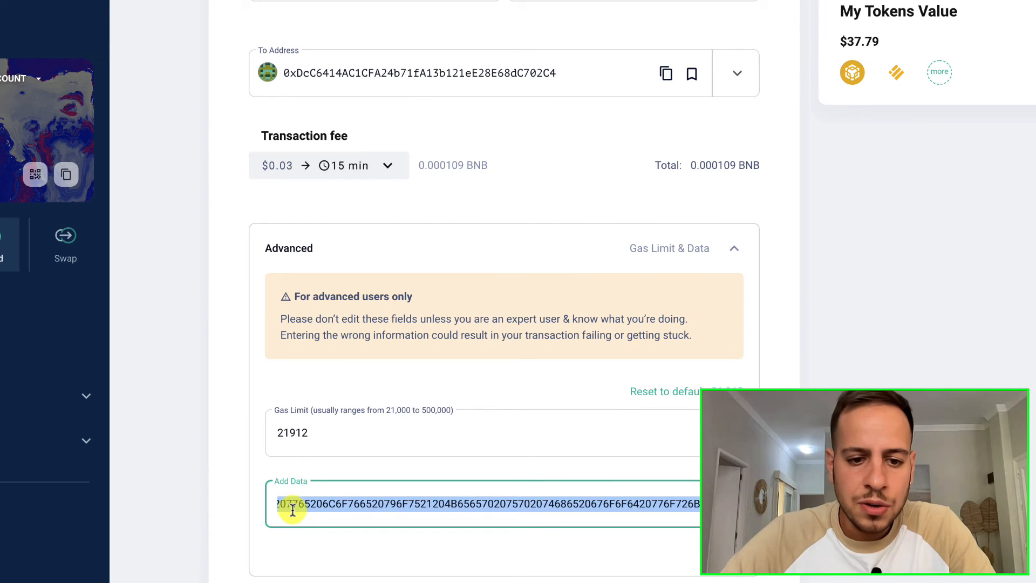
Review the 0 BNB transaction to 0xDcC…02C4 and confirm & send it to MetaMask
left_click(664, 391)
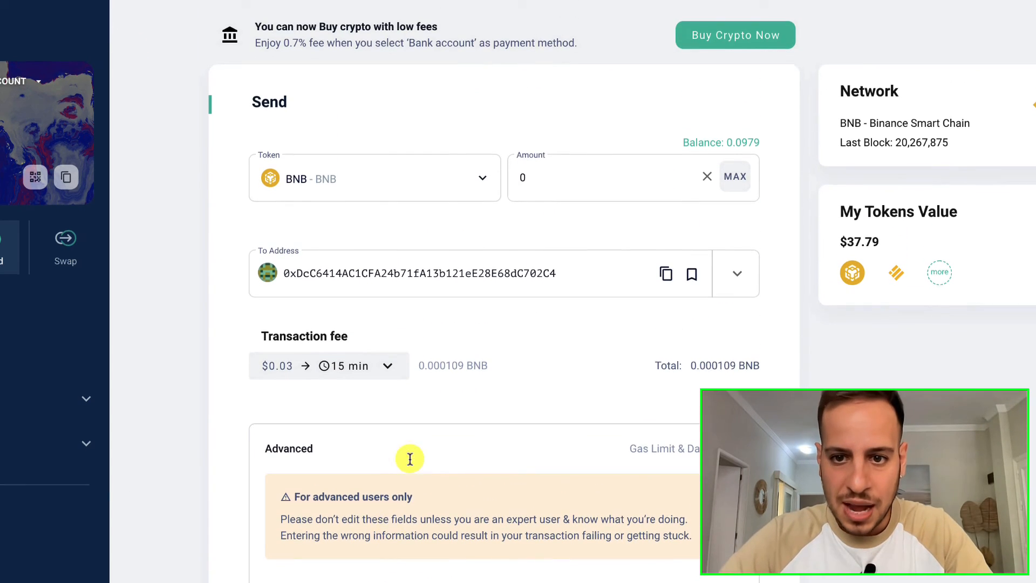
left_click(594, 176)
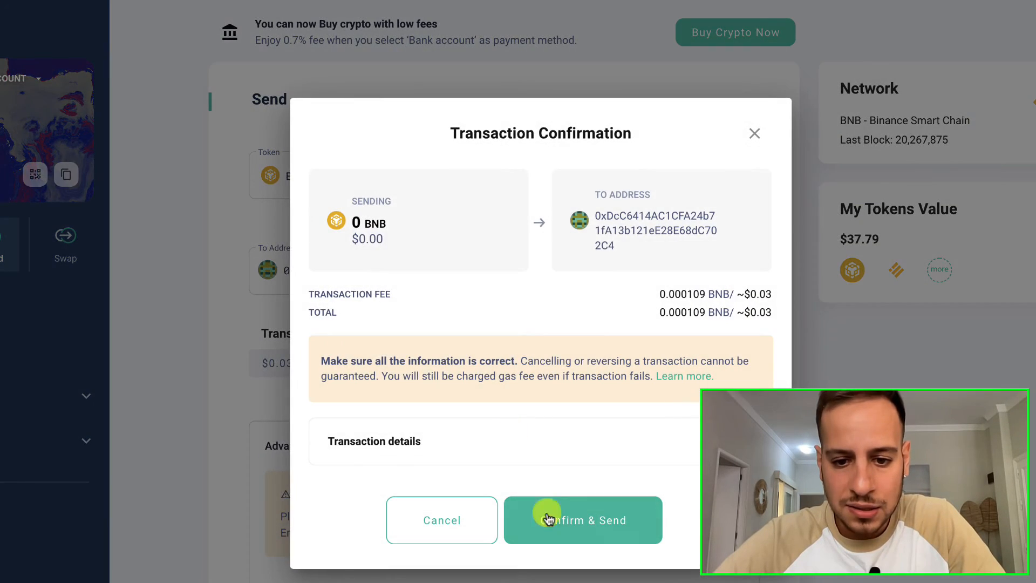
left_click(583, 520)
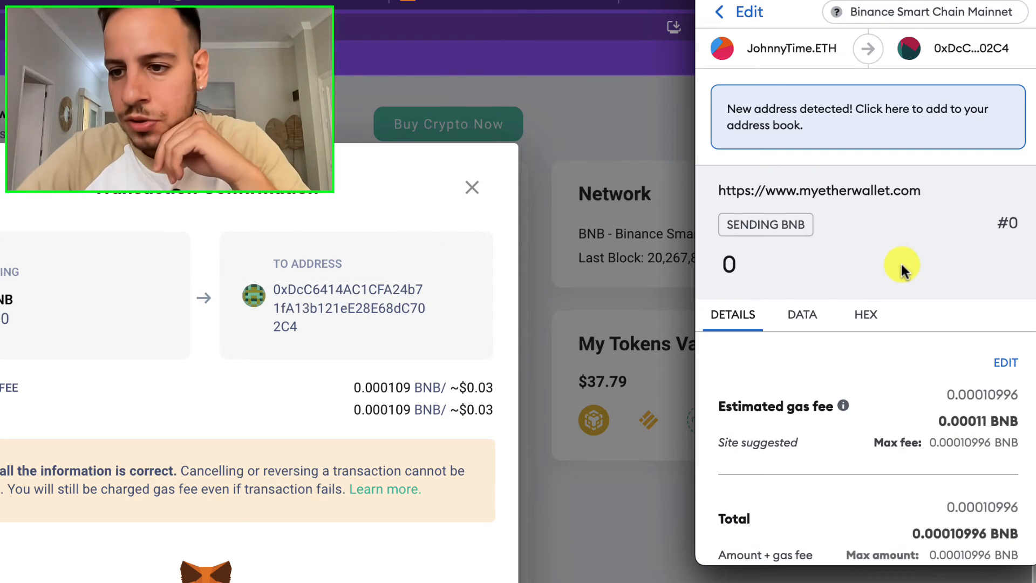
Check the data payload in MetaMask and approve the zero-BNB transaction
left_click(802, 314)
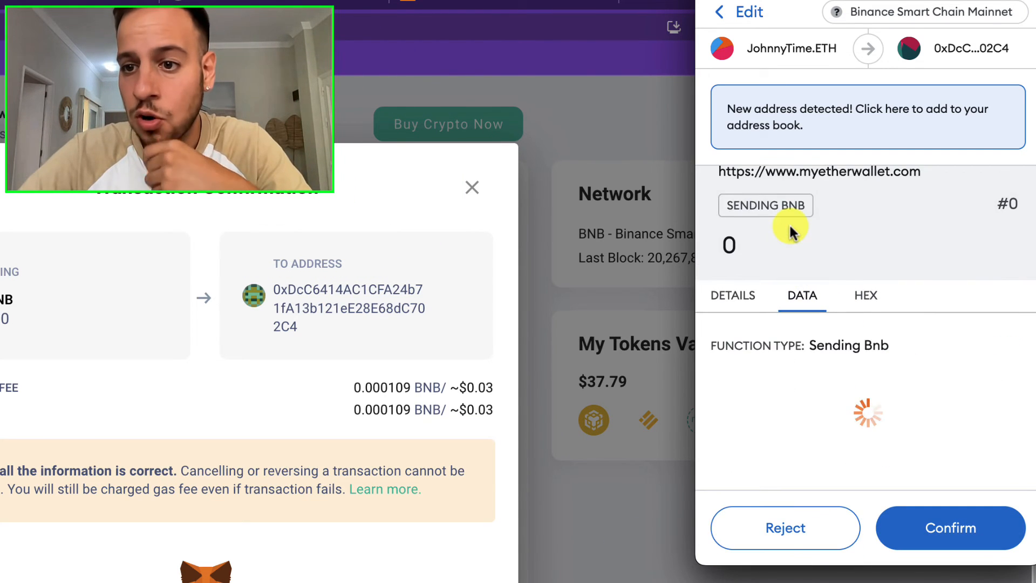
left_click(732, 296)
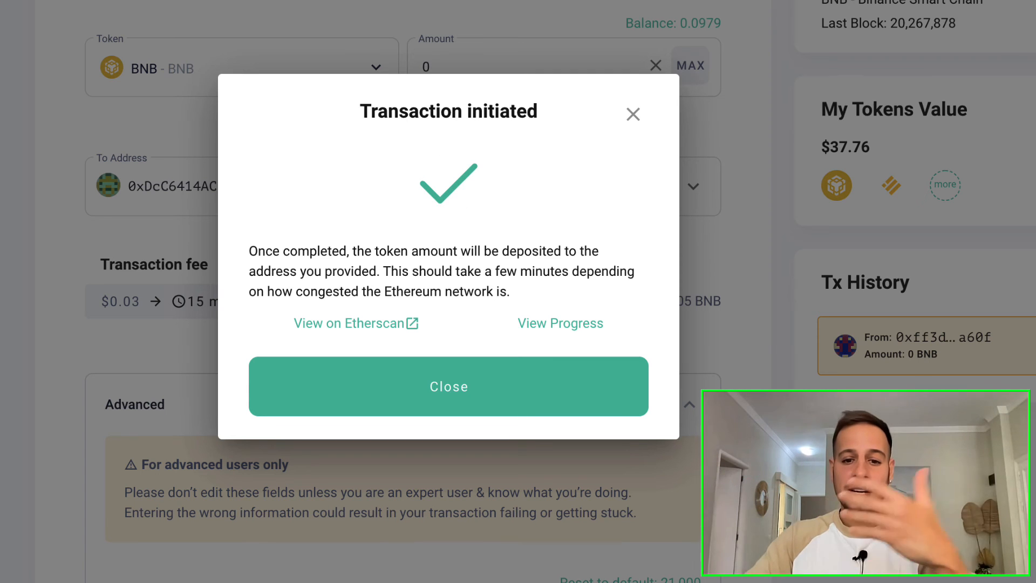
Dismiss the Transaction initiated notice and return to the recipient's BscScan page
left_click(449, 386)
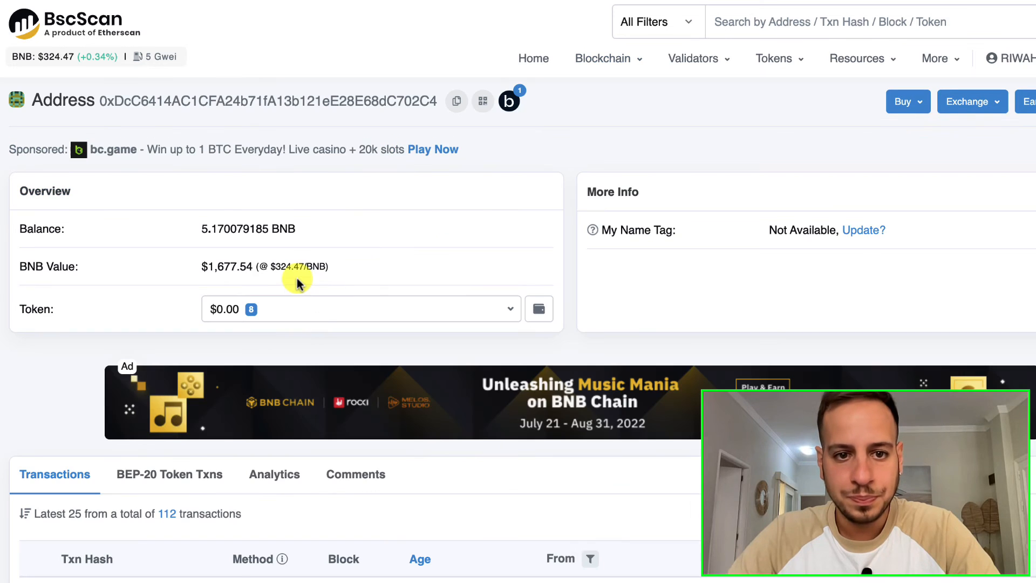
View the newest 0 BNB transfer 0xfa22abaa…08c2 in the recipient's transaction list
scroll("down", 3)
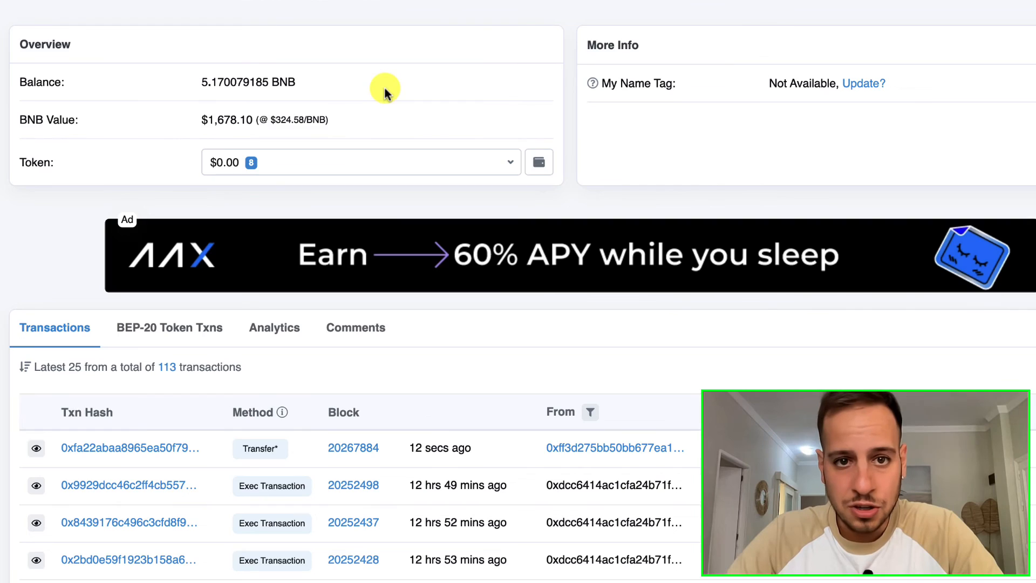
scroll("down", 3)
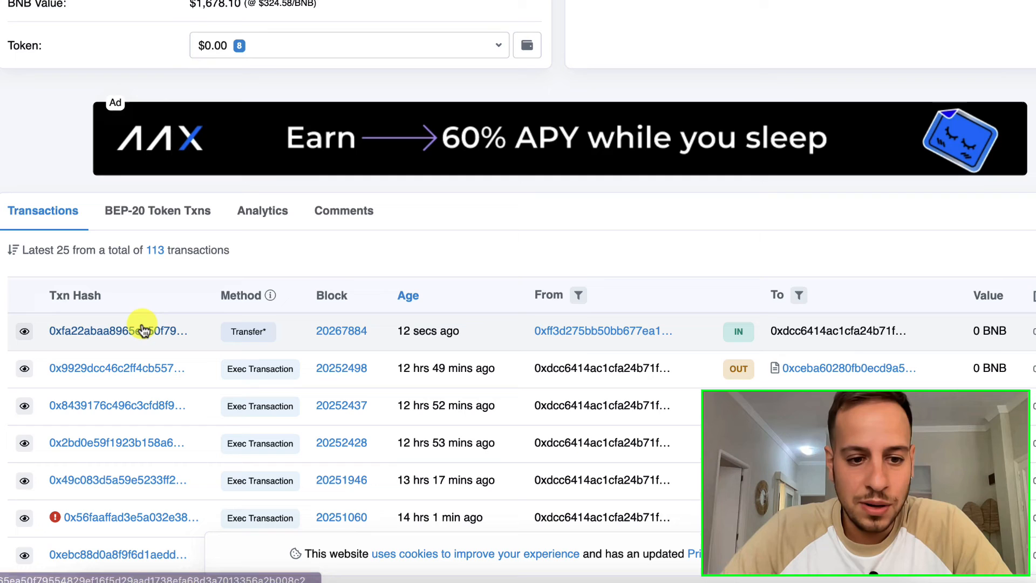
left_click(114, 331)
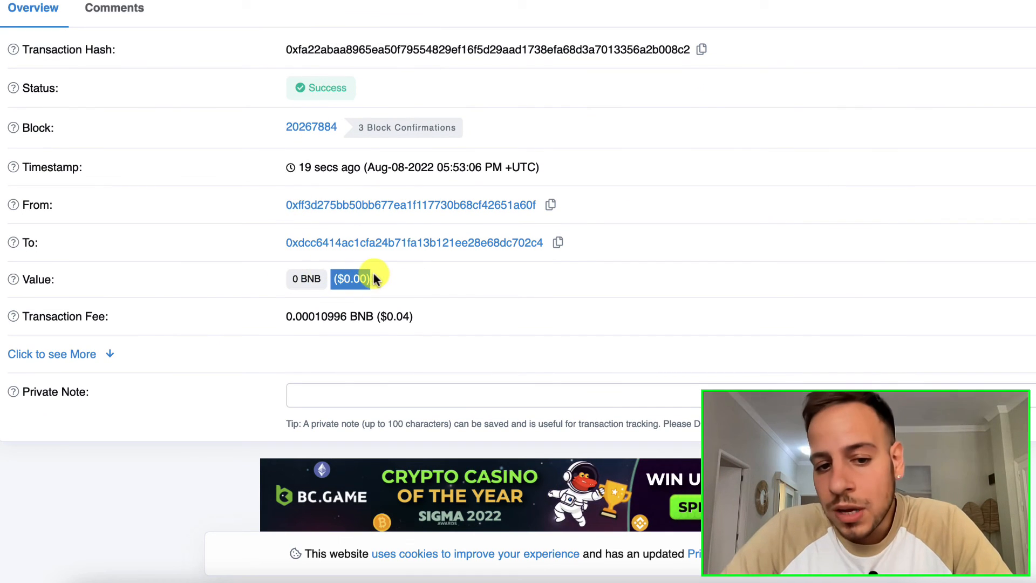
Decode the transaction's input data as UTF-8 to read the PancakeSwap message
left_click(52, 354)
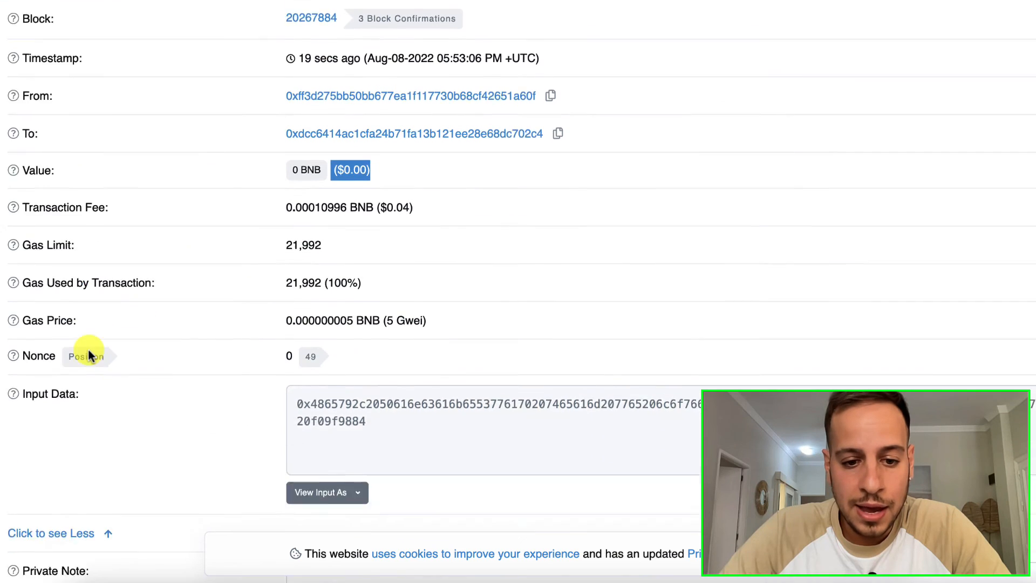
scroll("down", 3)
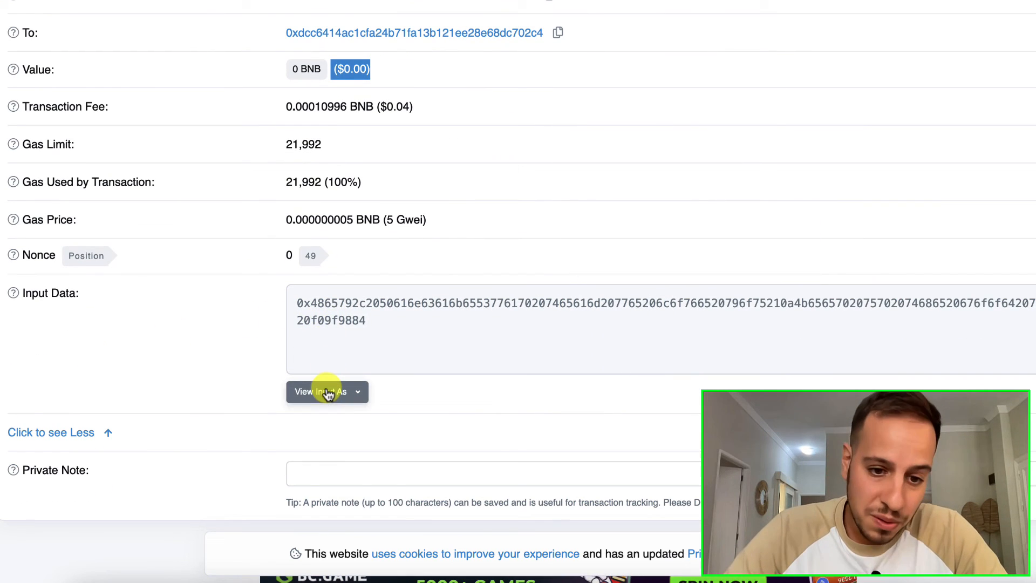
left_click(322, 391)
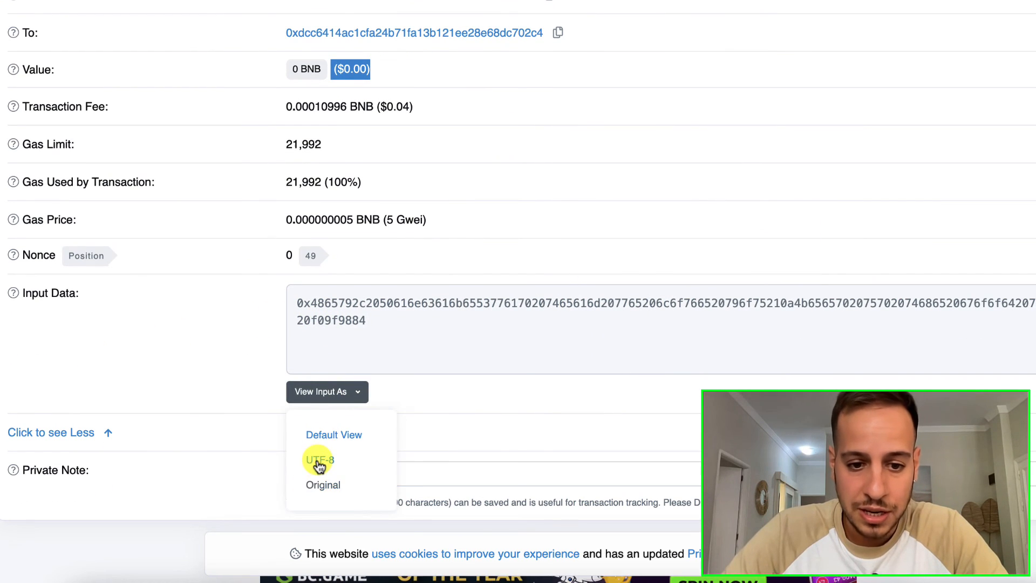
left_click(319, 460)
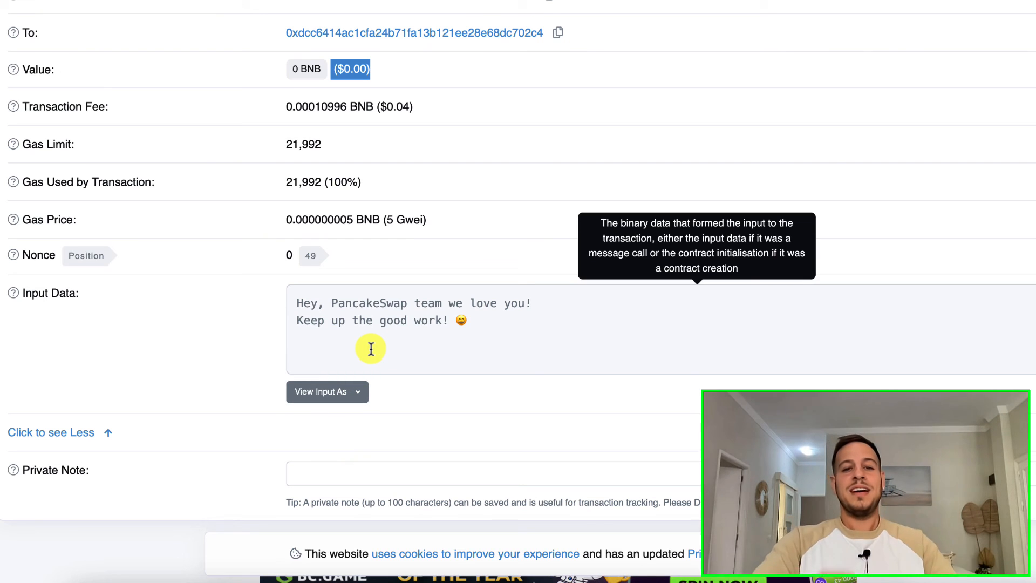